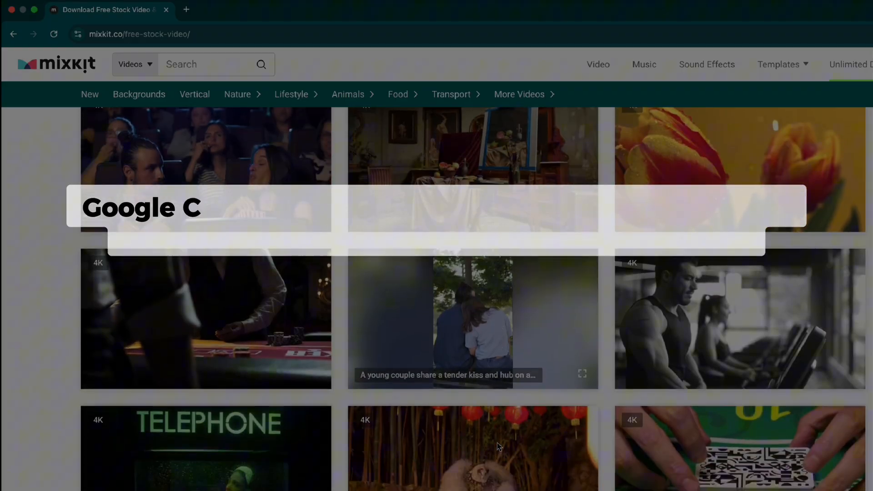
# Search 'video downloader professional extension' and go to its Chrome Web Store page.
pyautogui.scroll(-3)
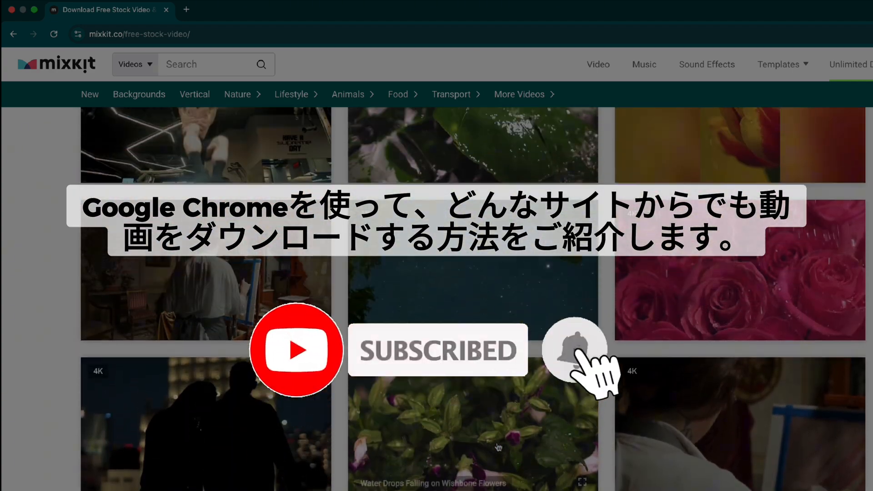
pyautogui.scroll(-3)
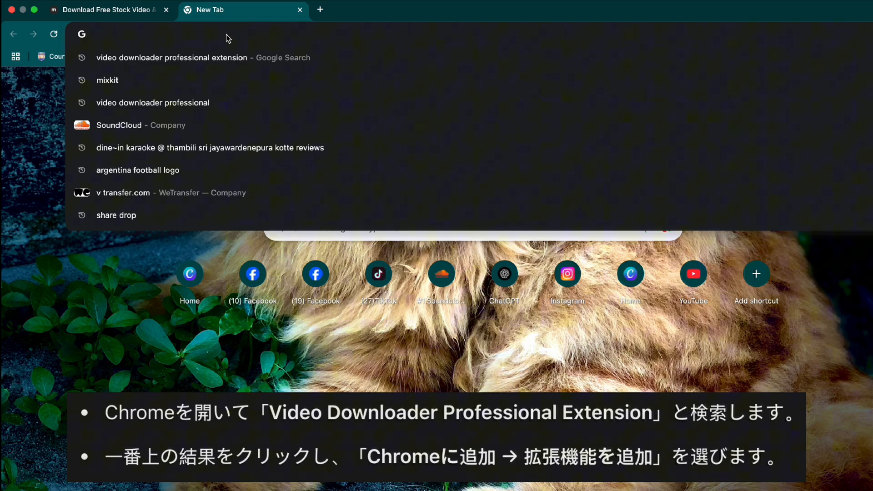
pyautogui.write('vide')
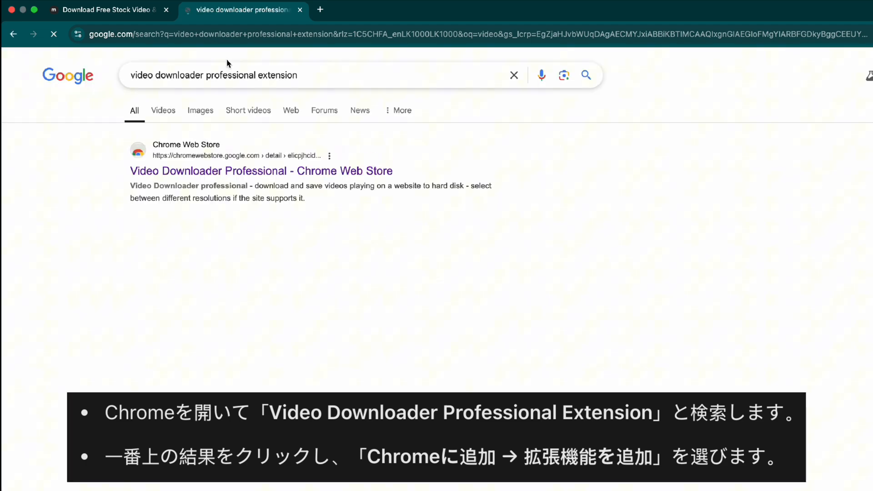
pyautogui.click(261, 171)
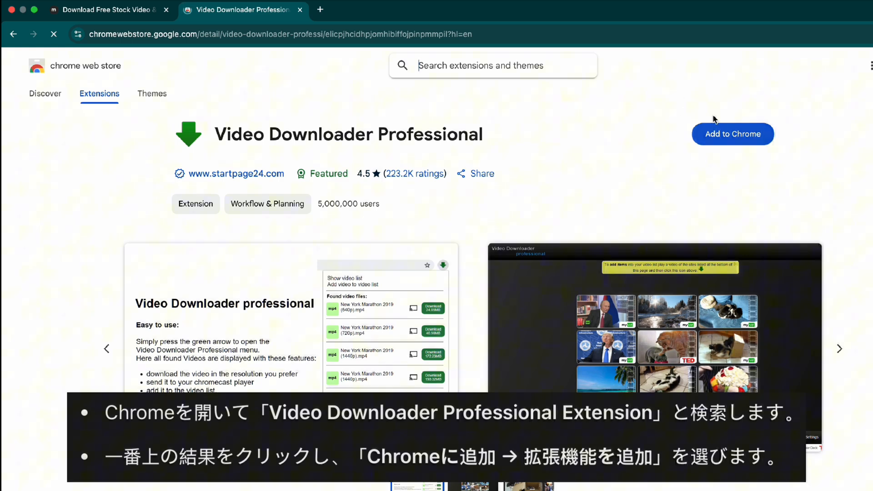
# Add Video Downloader Professional to Chrome and confirm the install.
pyautogui.click(732, 133)
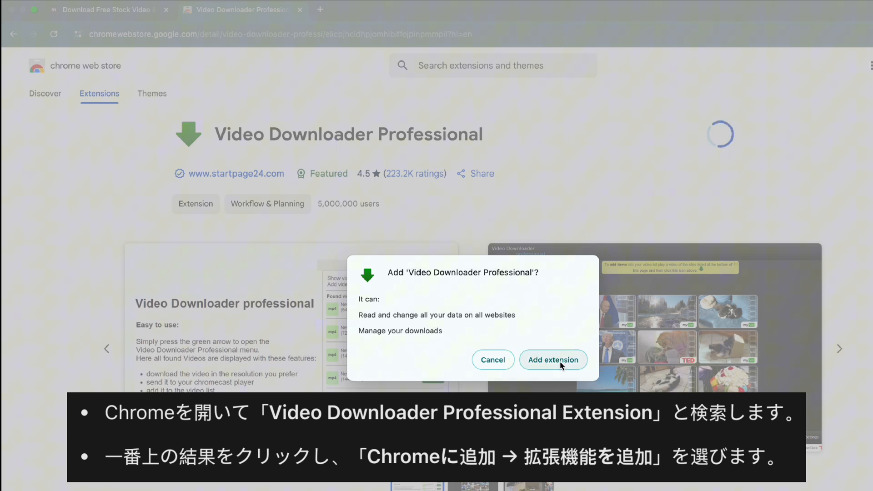
pyautogui.click(553, 360)
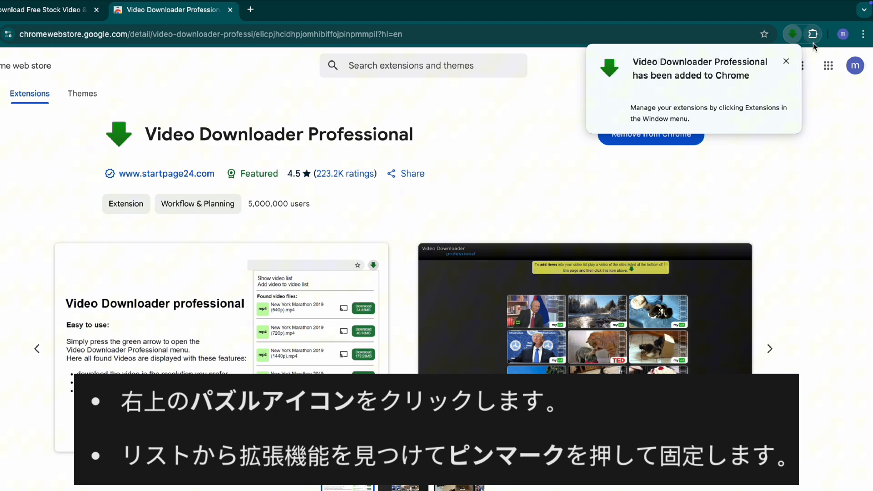
# Pin Video Downloader Professional to the toolbar from the Extensions menu.
pyautogui.click(812, 34)
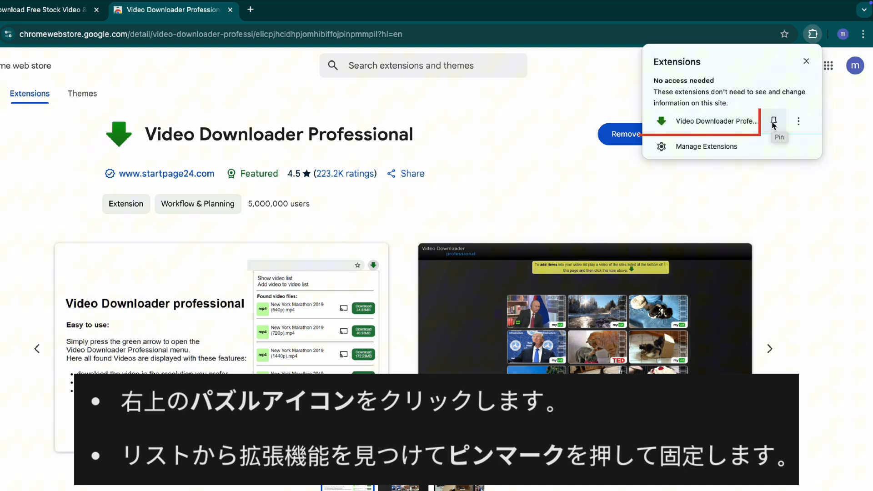
pyautogui.click(774, 121)
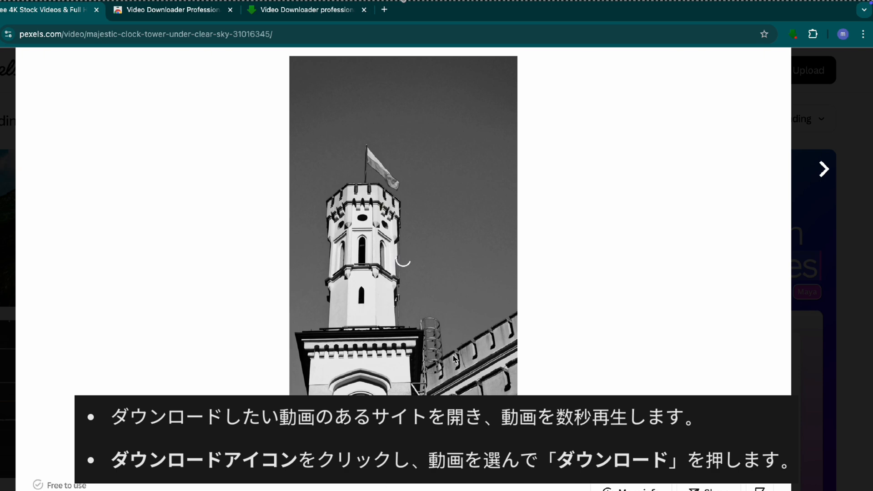
pyautogui.moveTo(783, 58)
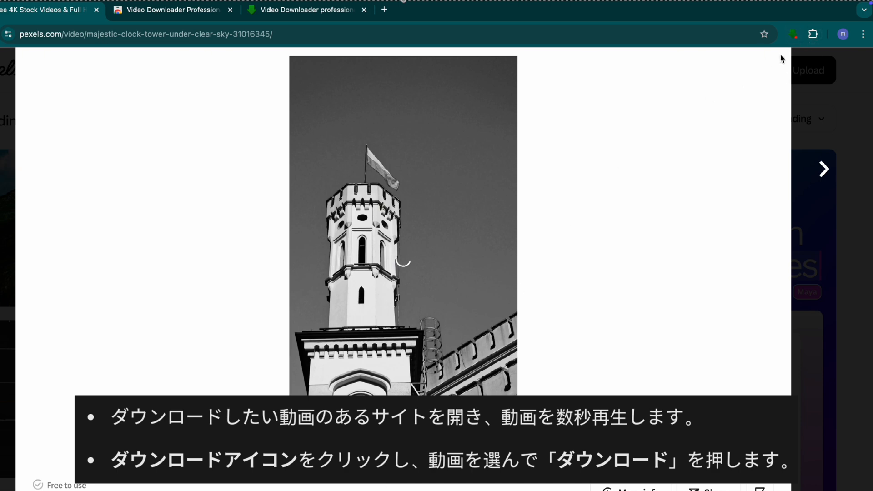
# List the clips found on the Pexels clock tower page and start downloading one.
pyautogui.click(795, 33)
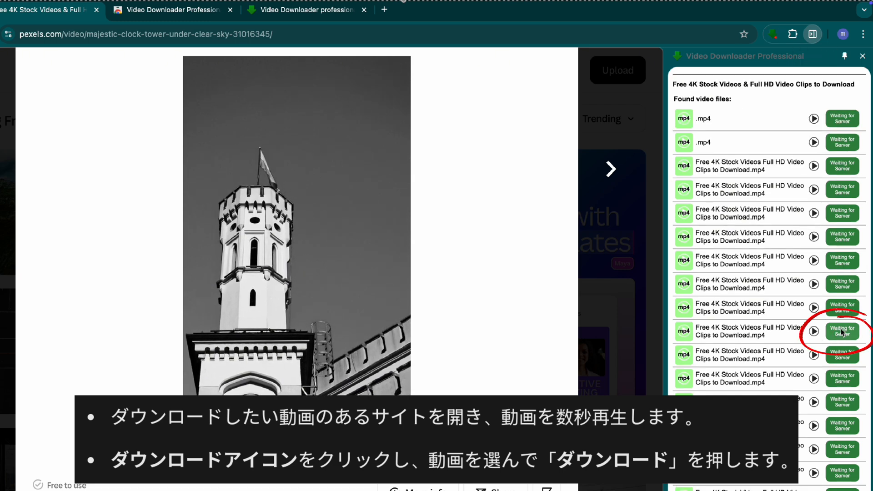
pyautogui.click(842, 331)
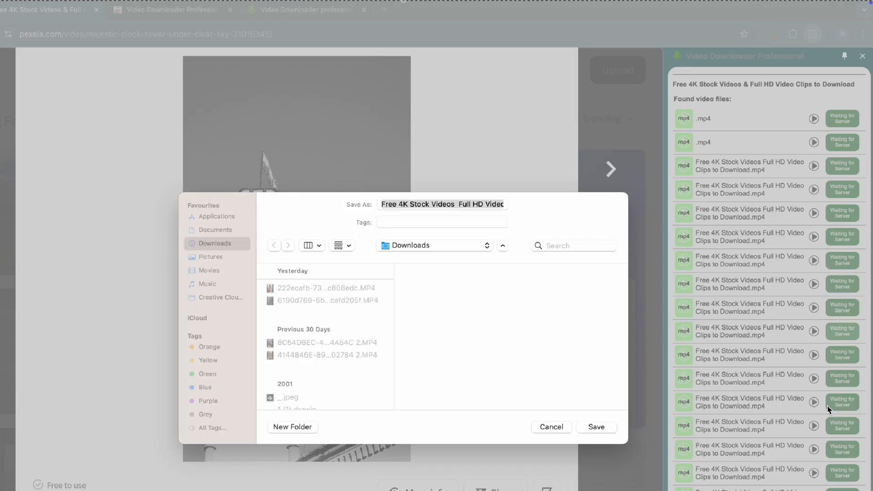
pyautogui.click(442, 204)
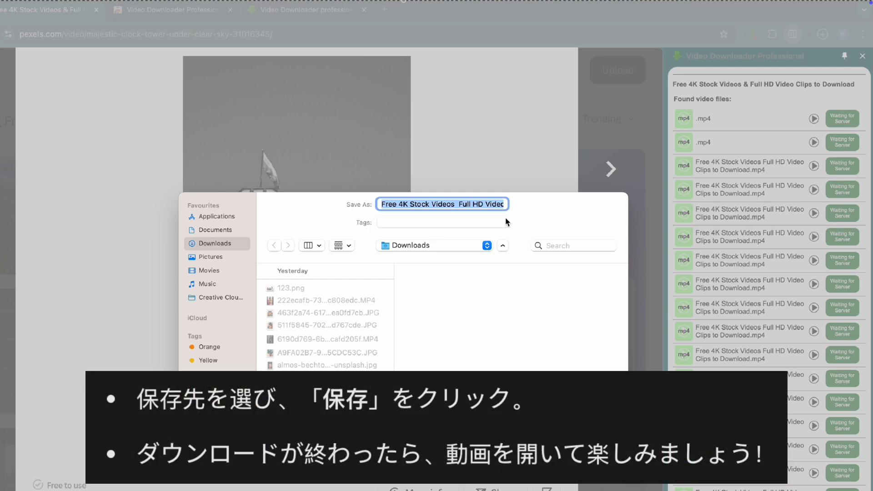
pyautogui.moveTo(498, 221)
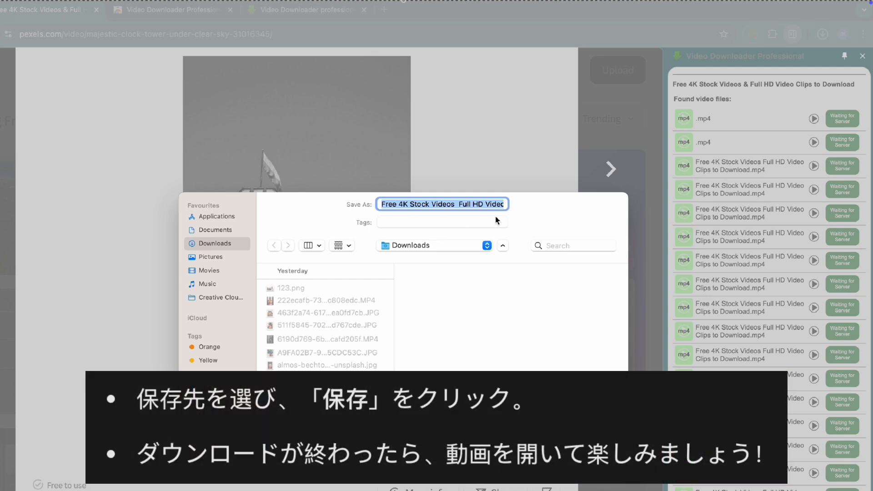